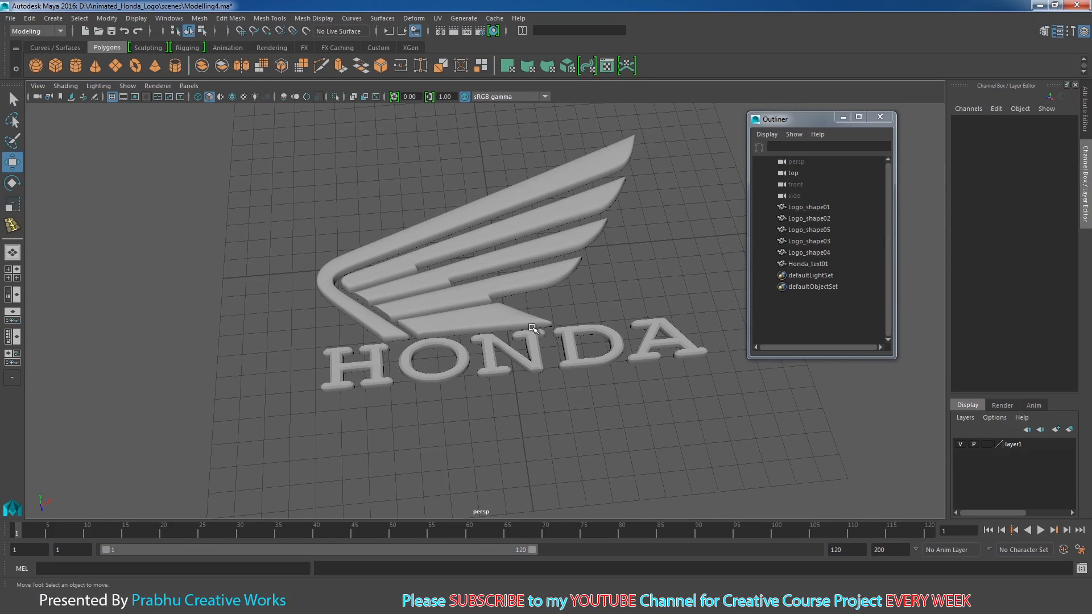
Step: Assign a new Blinn material to the HONDA text and name it Honda_text_blinn01
right_click(532, 329)
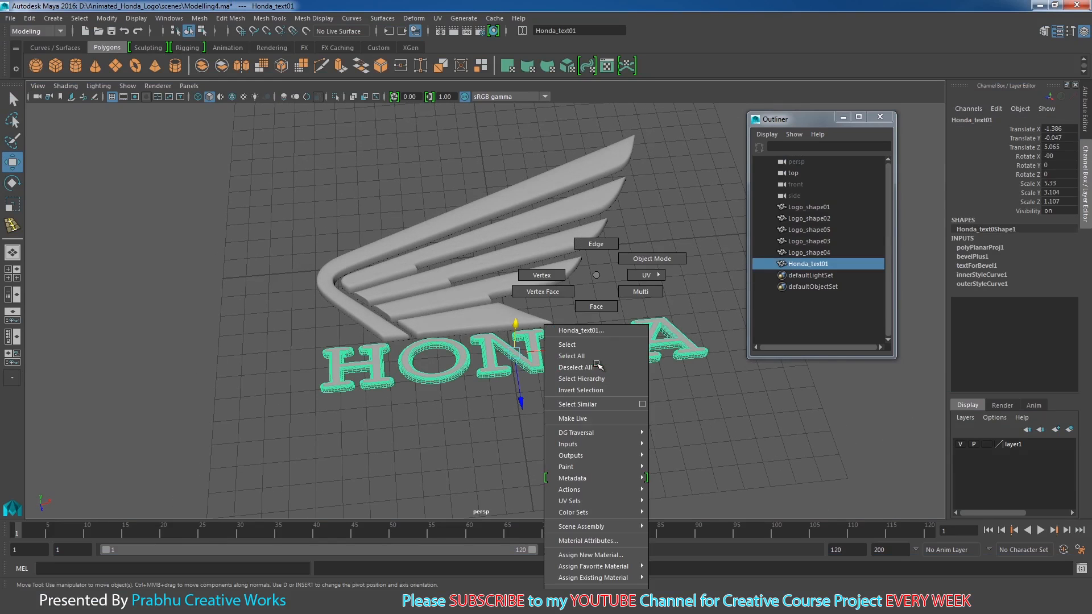
click(591, 555)
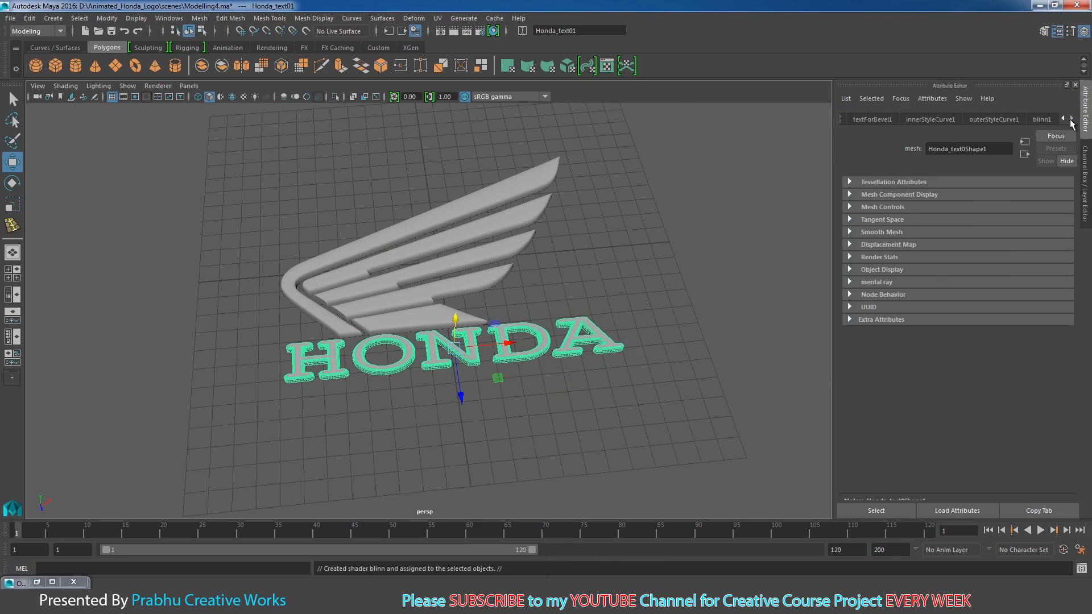
click(1042, 119)
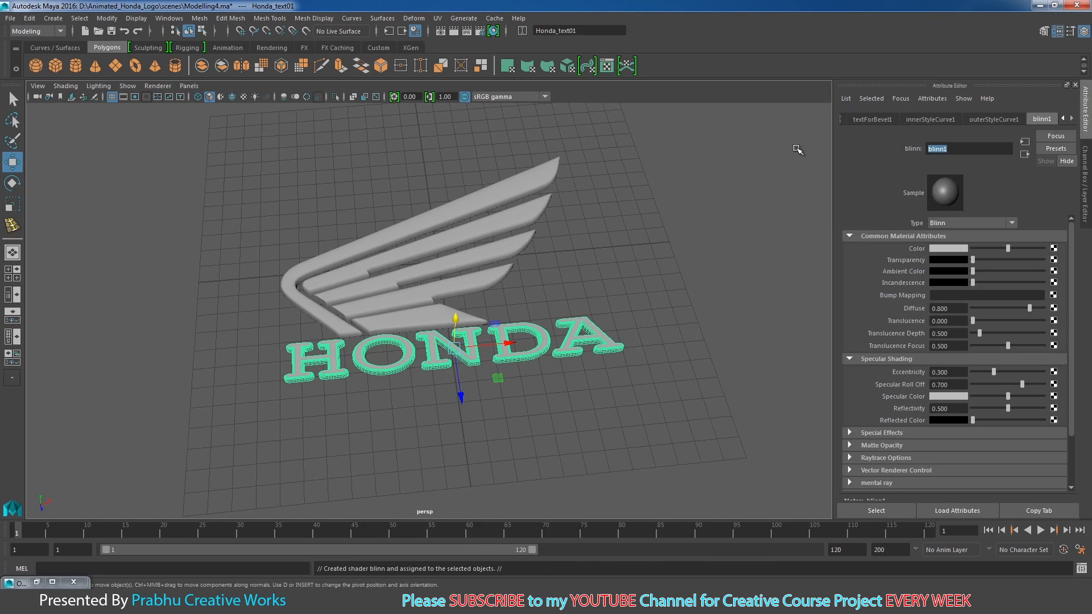
text(Honda_text_)
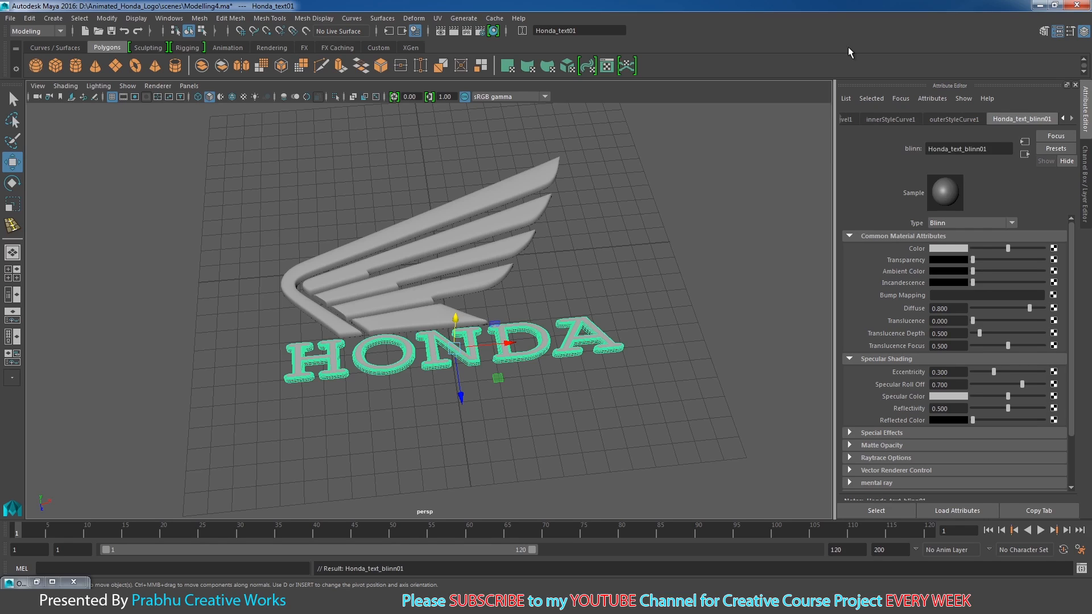
Step: Set the Honda_text_blinn01 colour to red
click(947, 248)
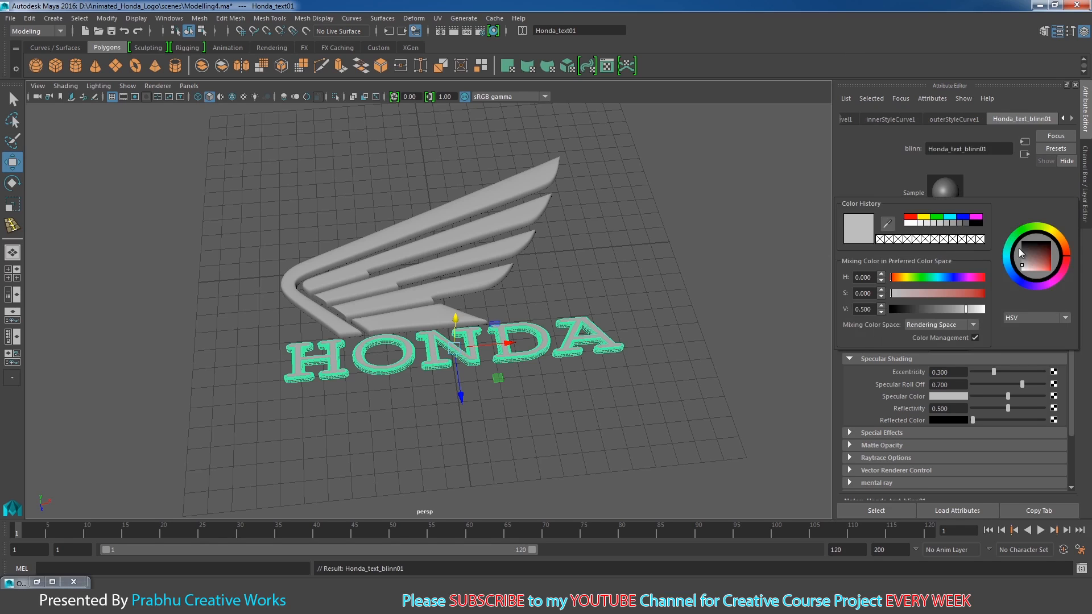
click(1053, 268)
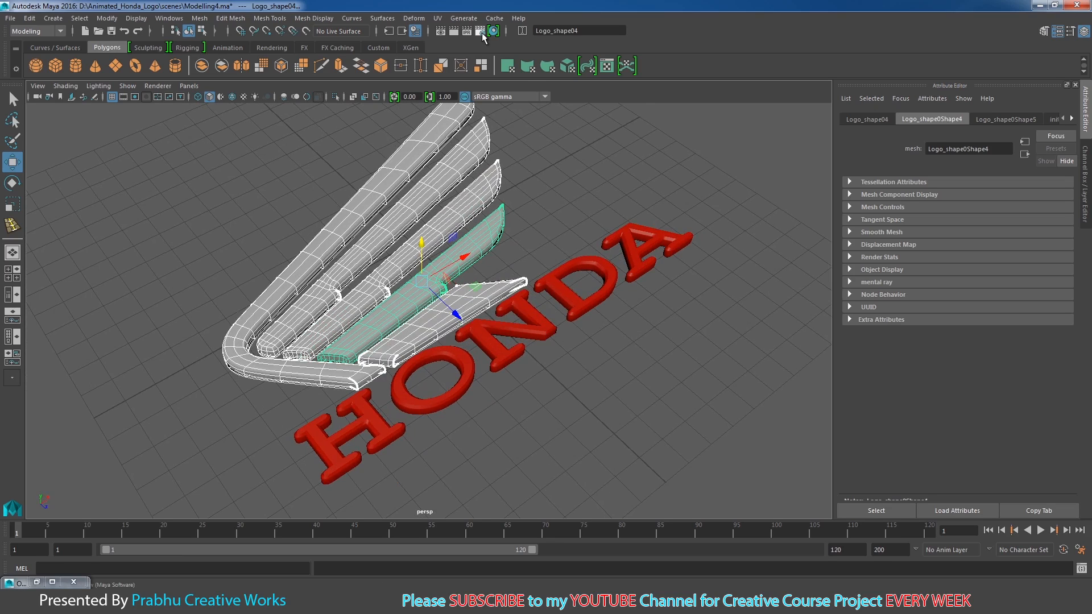
Step: Confirm Mayatomr.mll is loaded and switch Render Using to mental ray
click(478, 31)
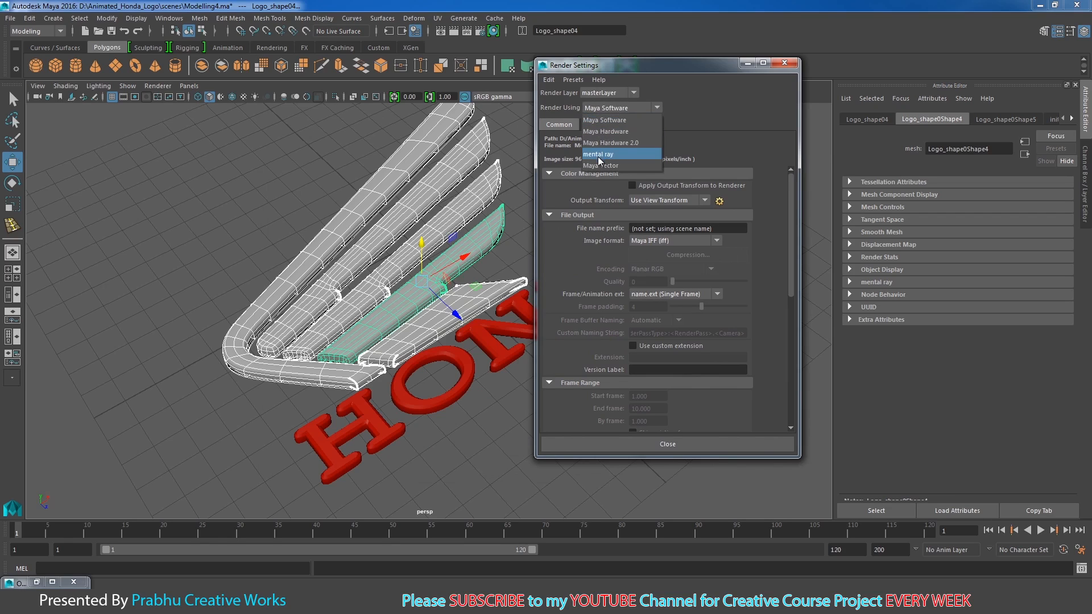
mouse_move(591, 163)
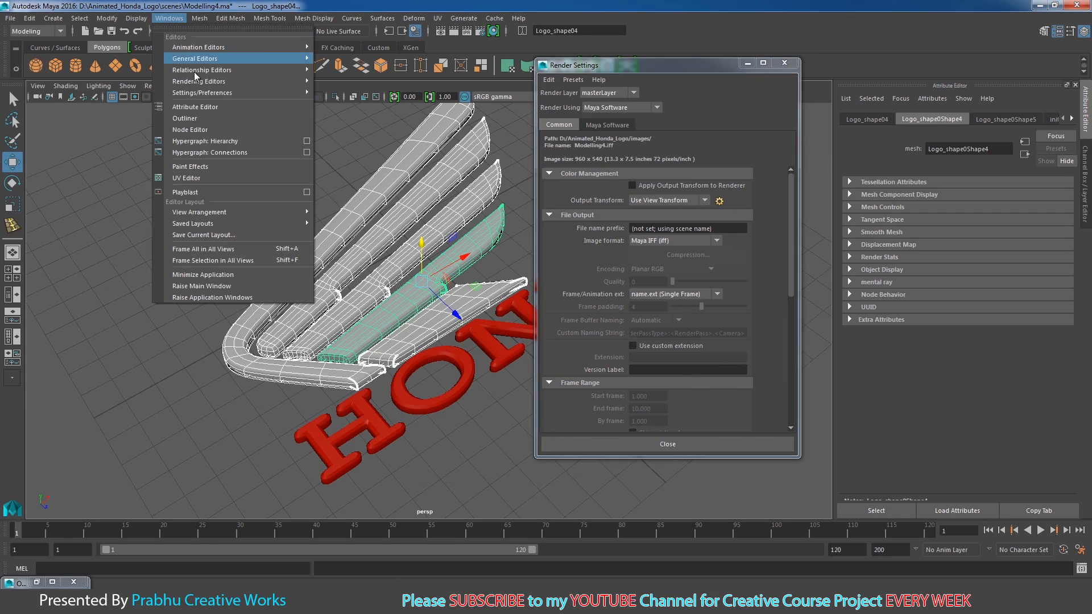
mouse_move(200, 93)
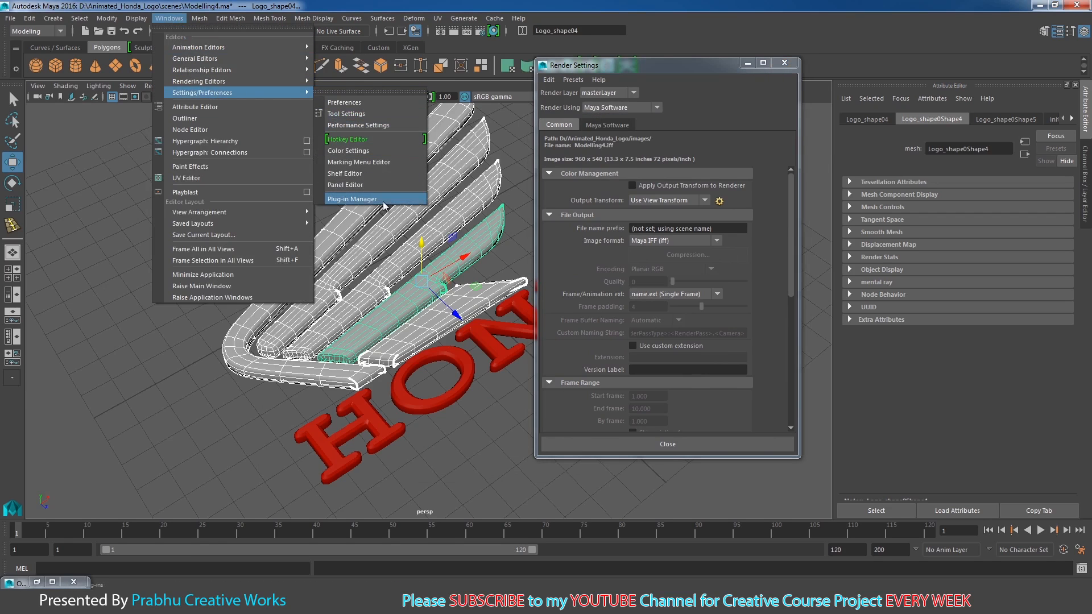
click(351, 198)
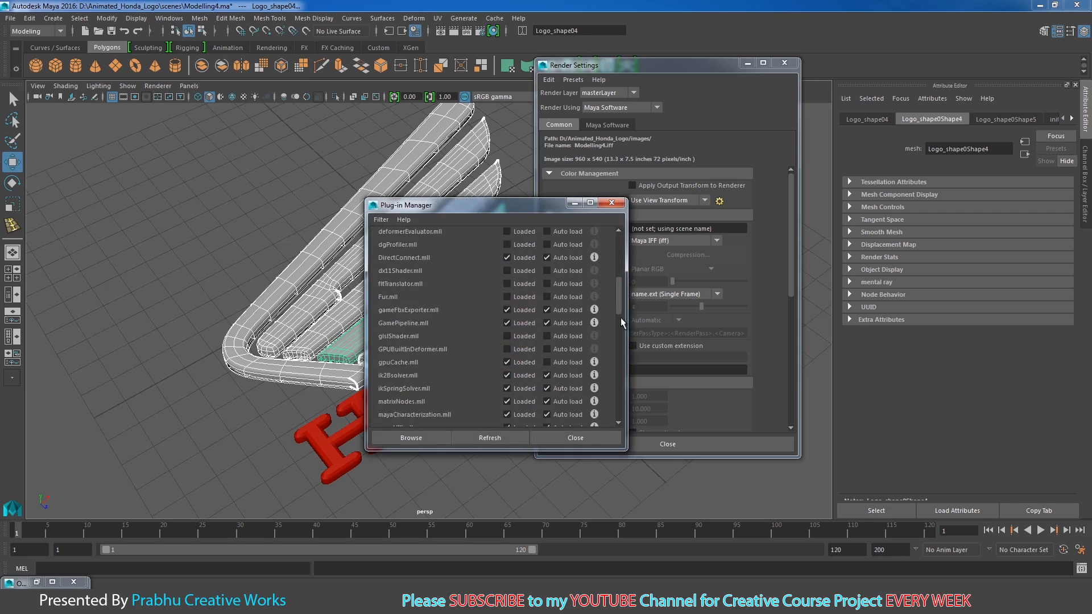
scroll(down, 3)
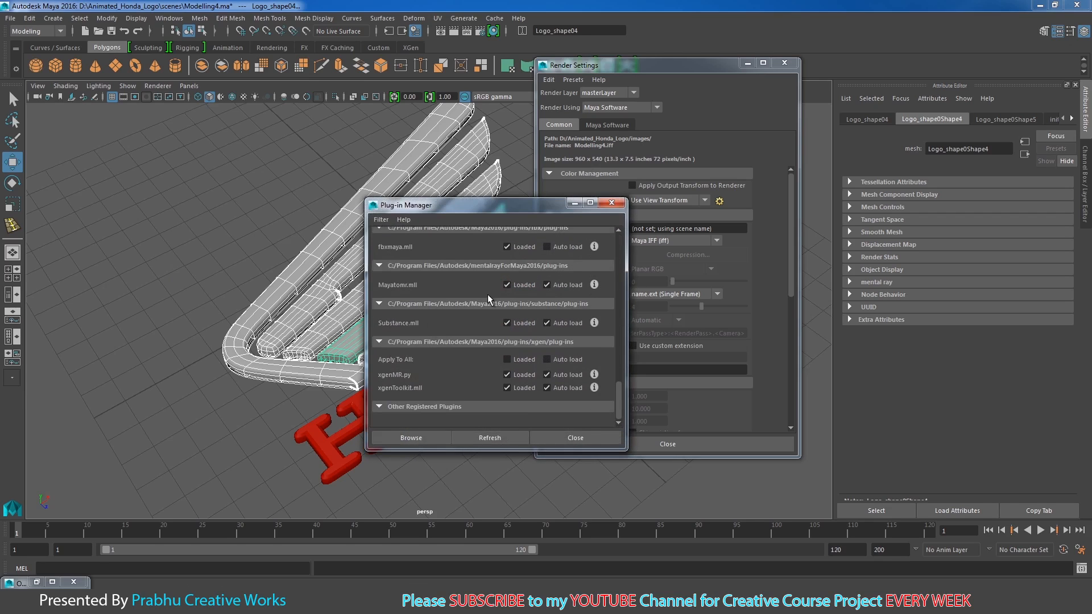
click(575, 437)
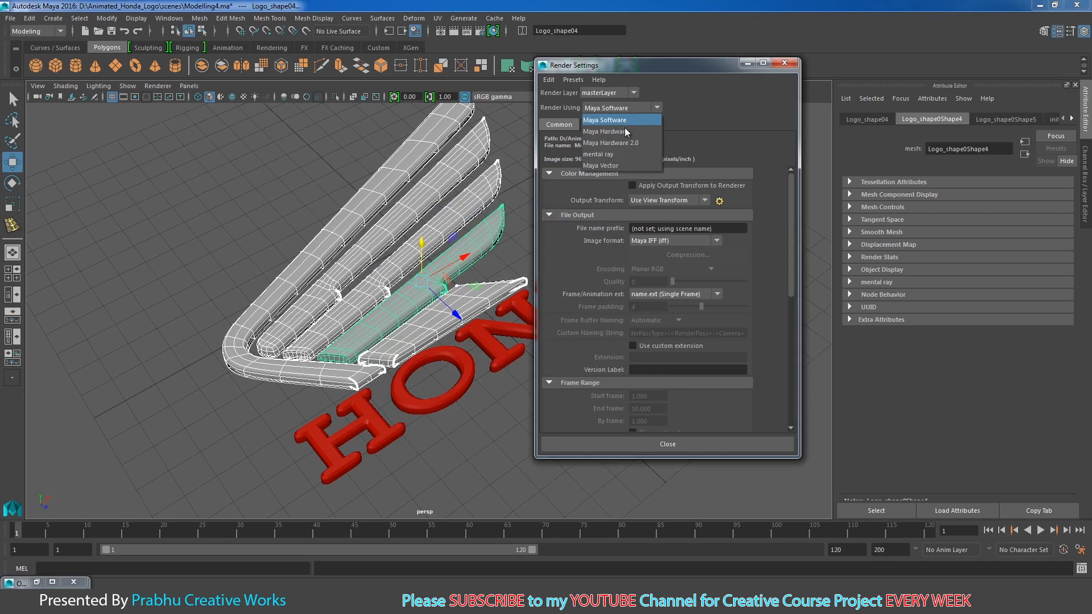
click(598, 154)
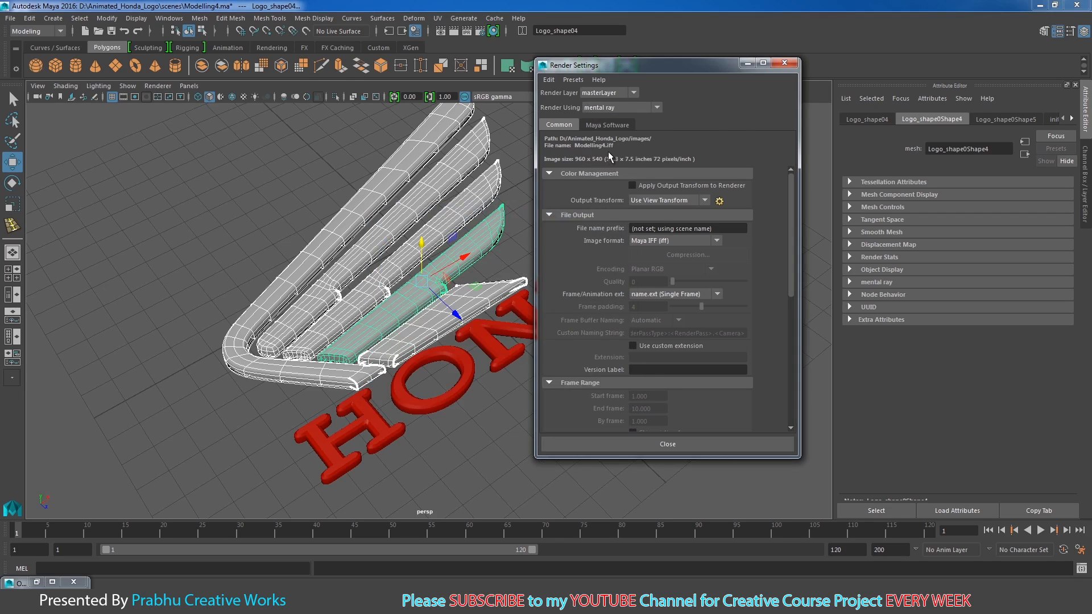
click(667, 444)
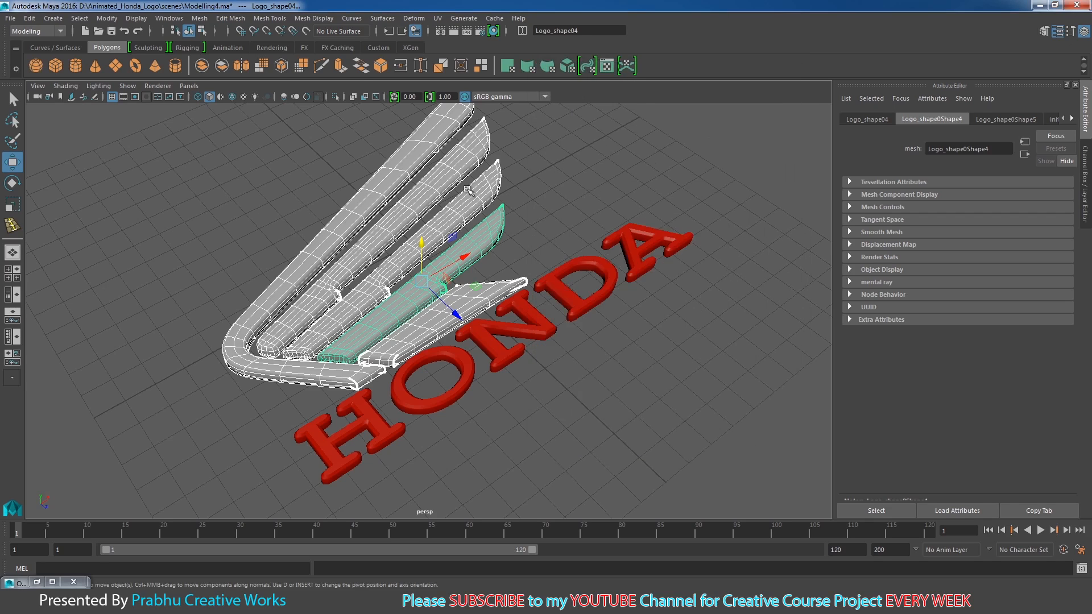
Step: Assign a new mental ray mia_material_x shader to the wing pieces
right_click(463, 209)
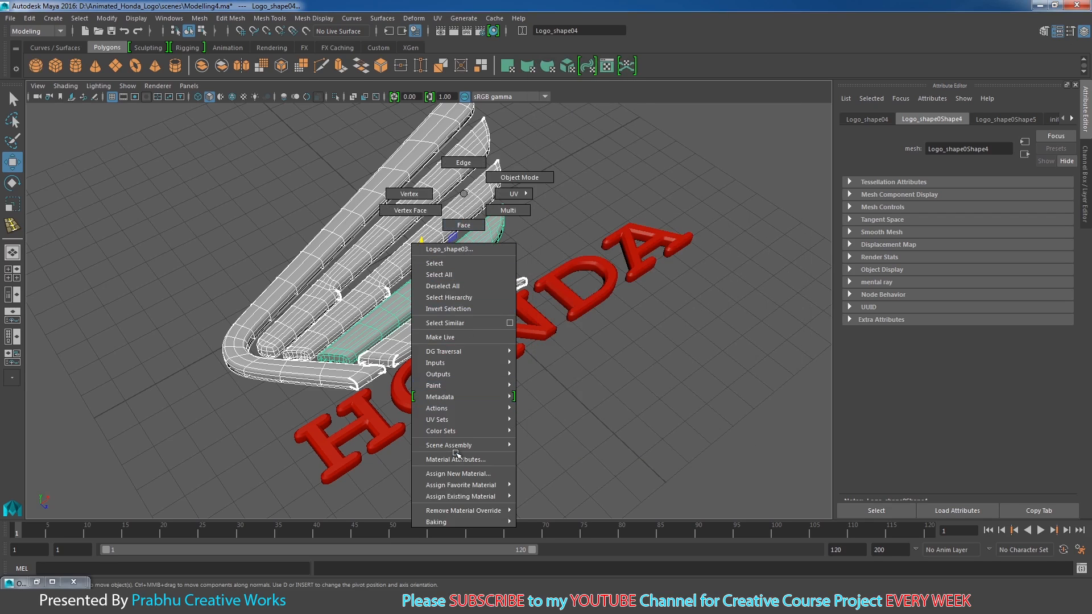
click(458, 473)
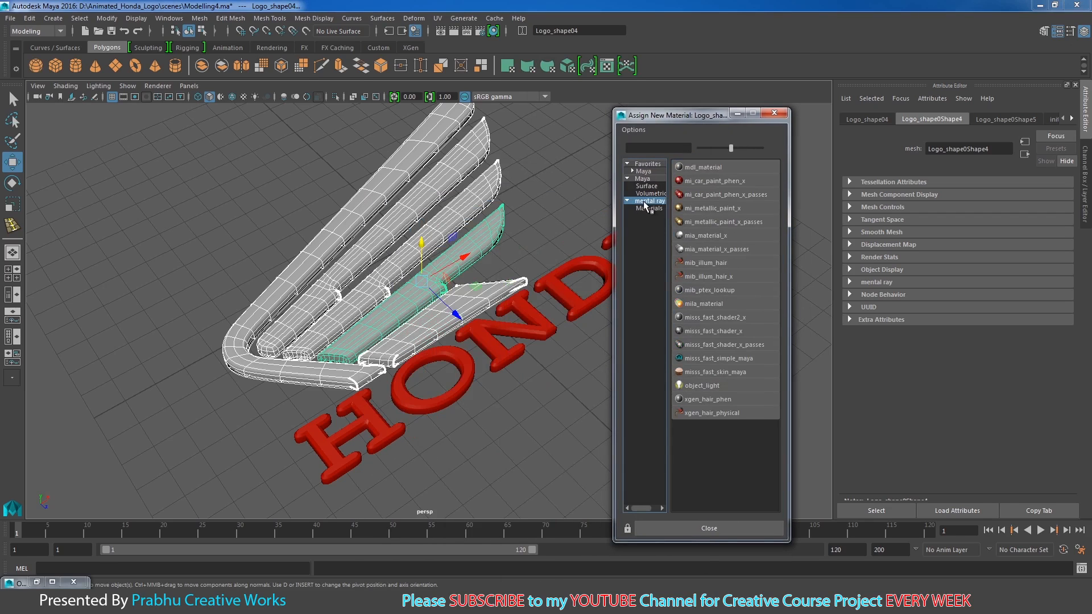
mouse_move(706, 242)
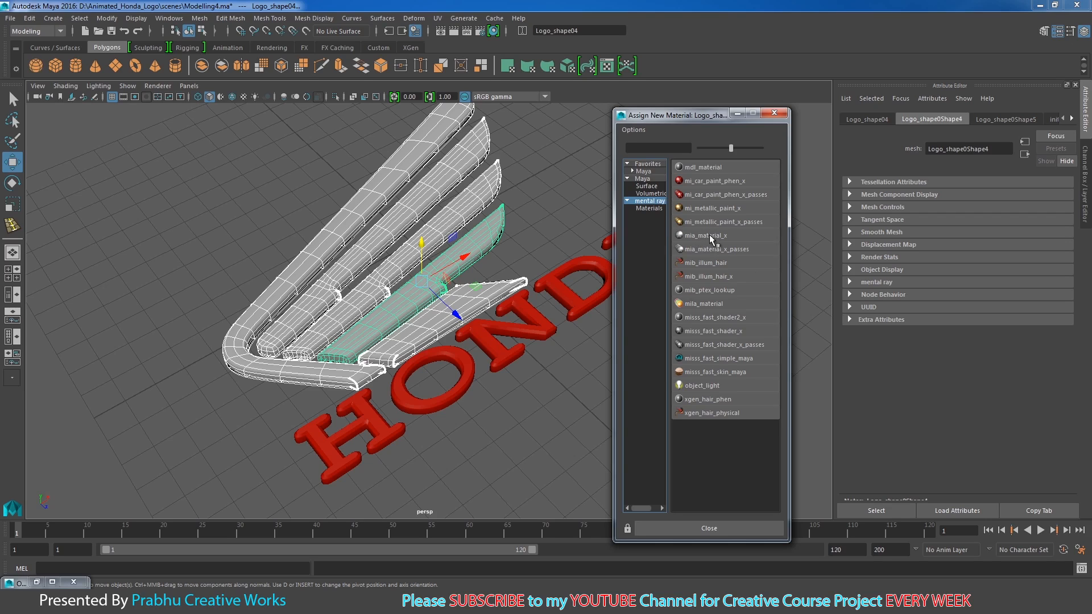
click(705, 234)
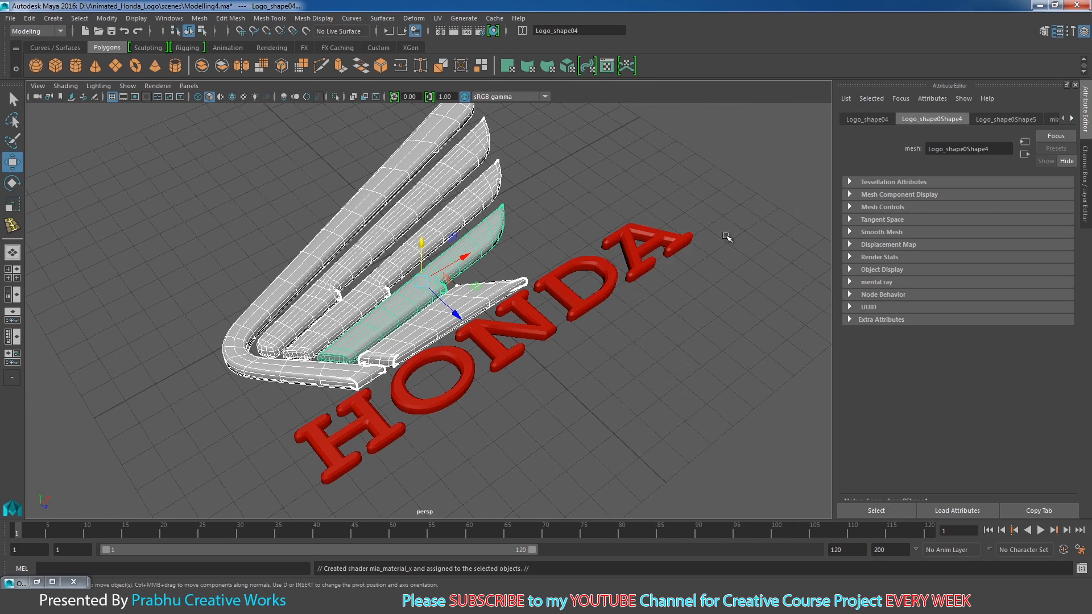
Step: Rename the wing shader to logo_mia_material_x1
click(936, 118)
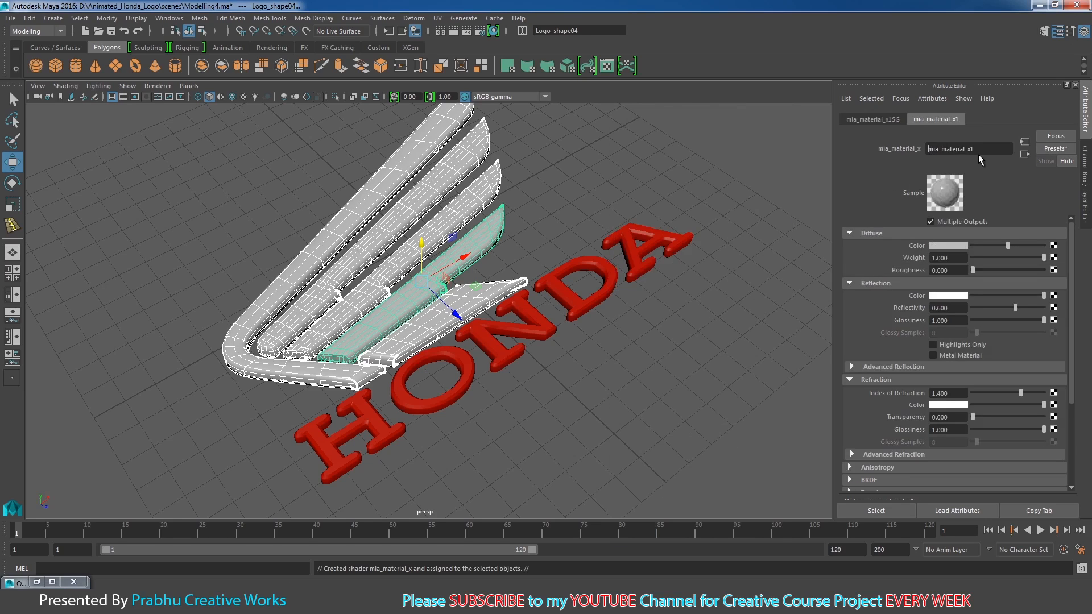
text(lom)
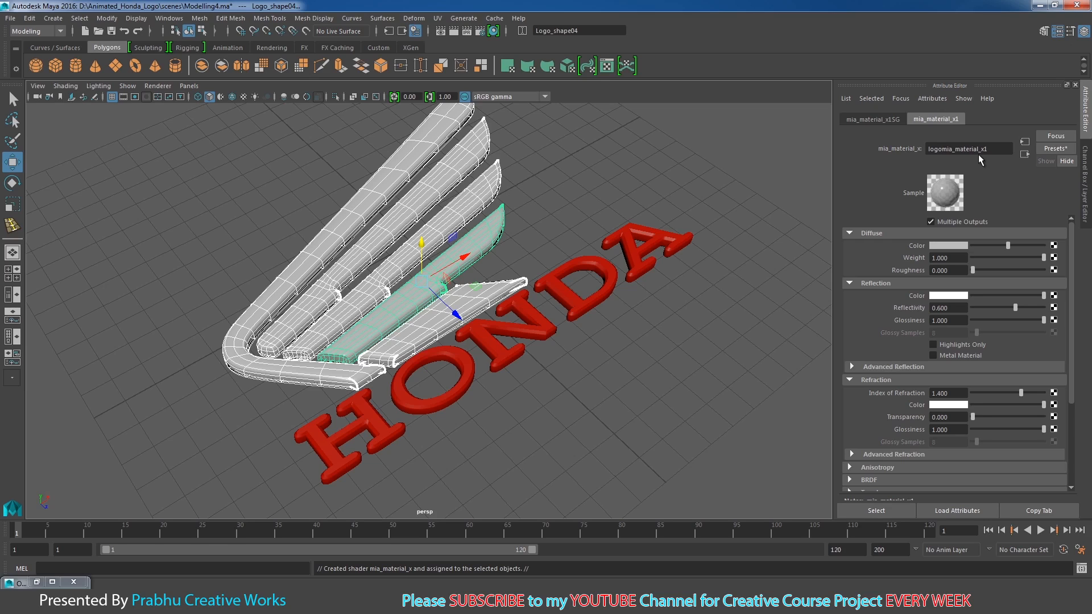
text(logo_mia_material_x1)
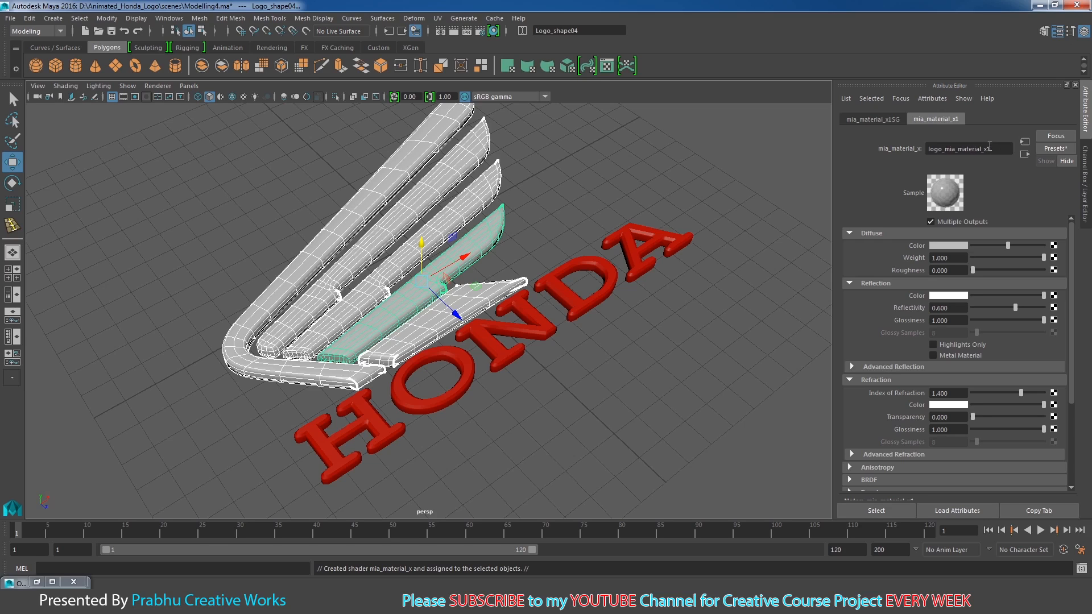
click(1055, 148)
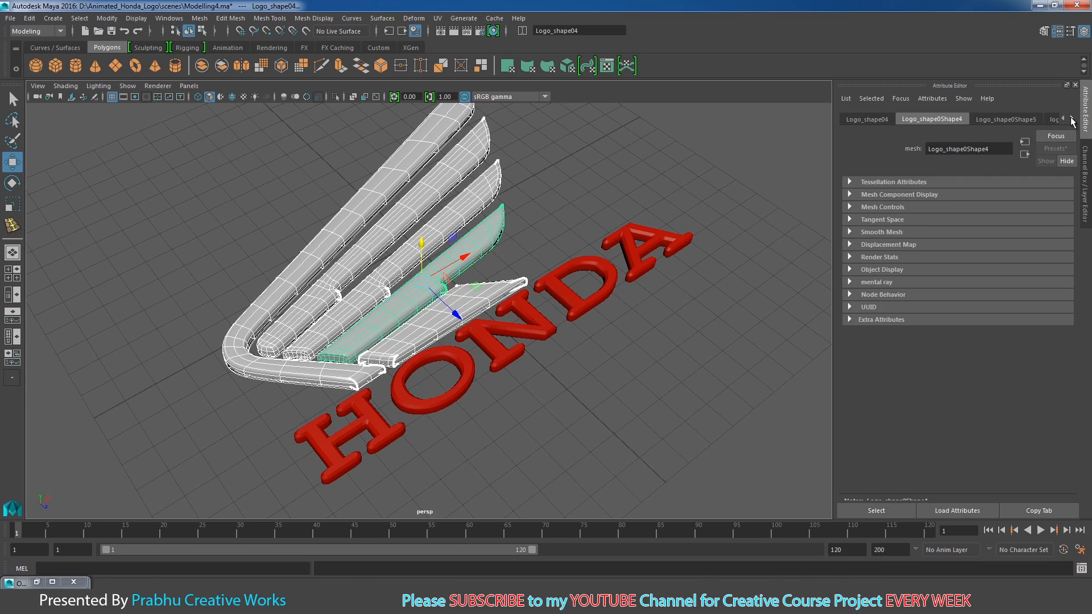
Step: Replace the logo_mia_material_x1 settings with the Chrome preset
click(1055, 149)
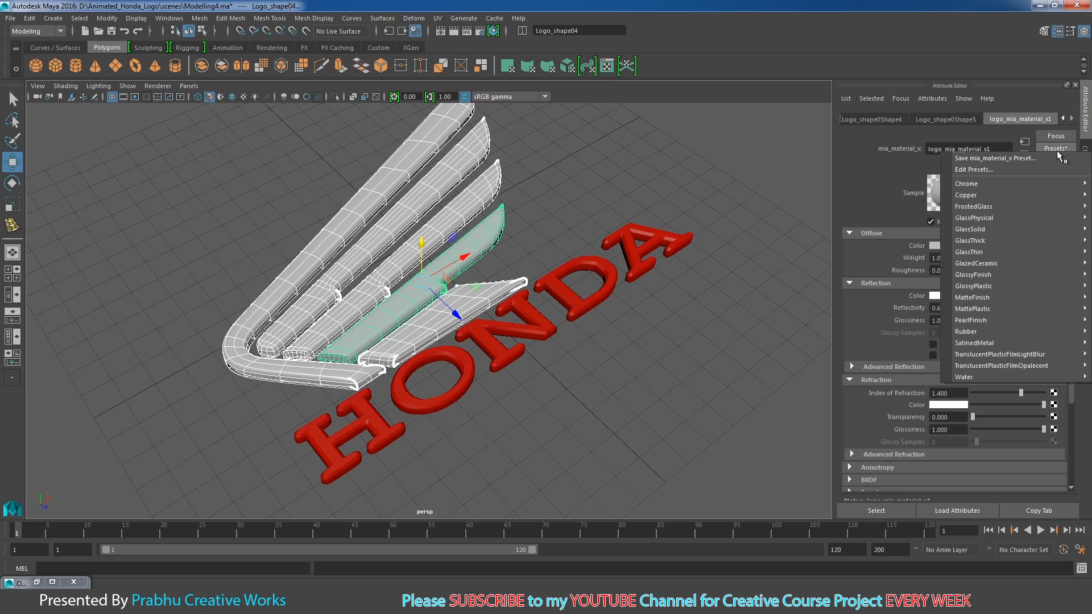
mouse_move(978, 195)
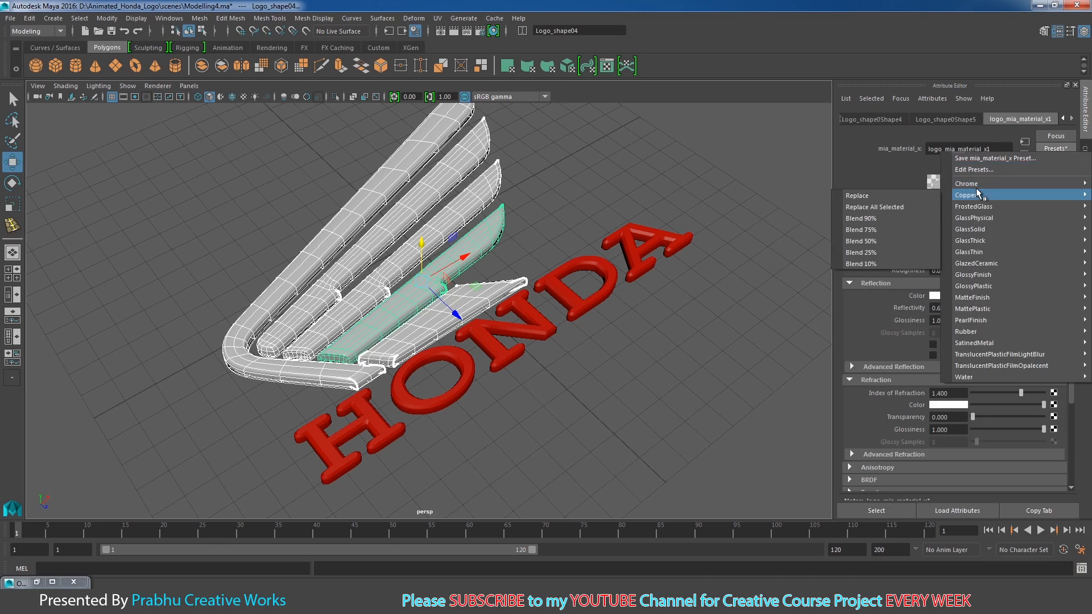
click(968, 194)
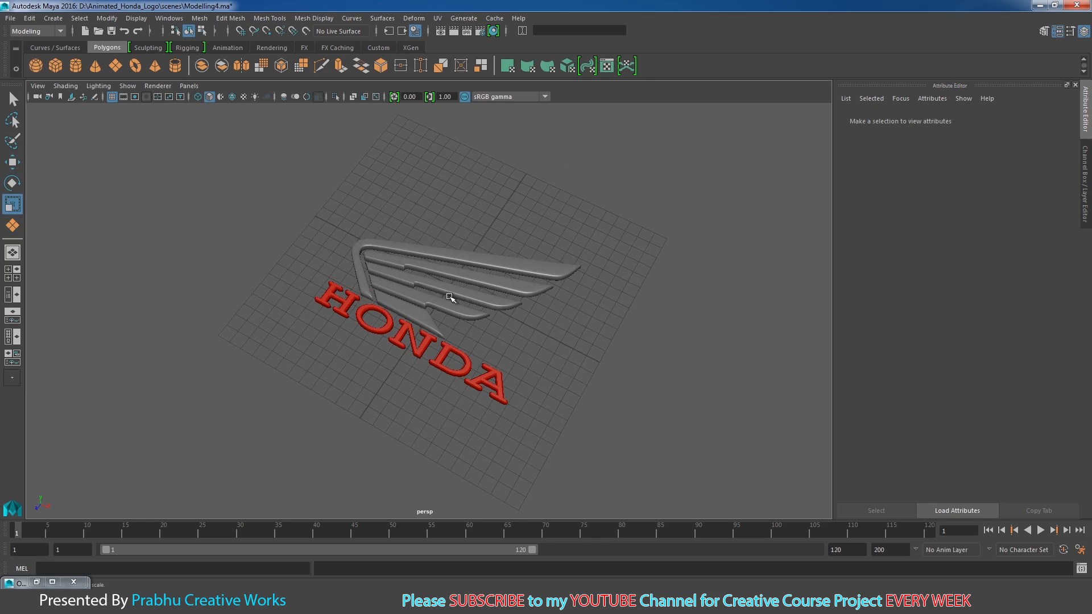
Step: Turn off Interactive Creation for polygon primitives
click(51, 19)
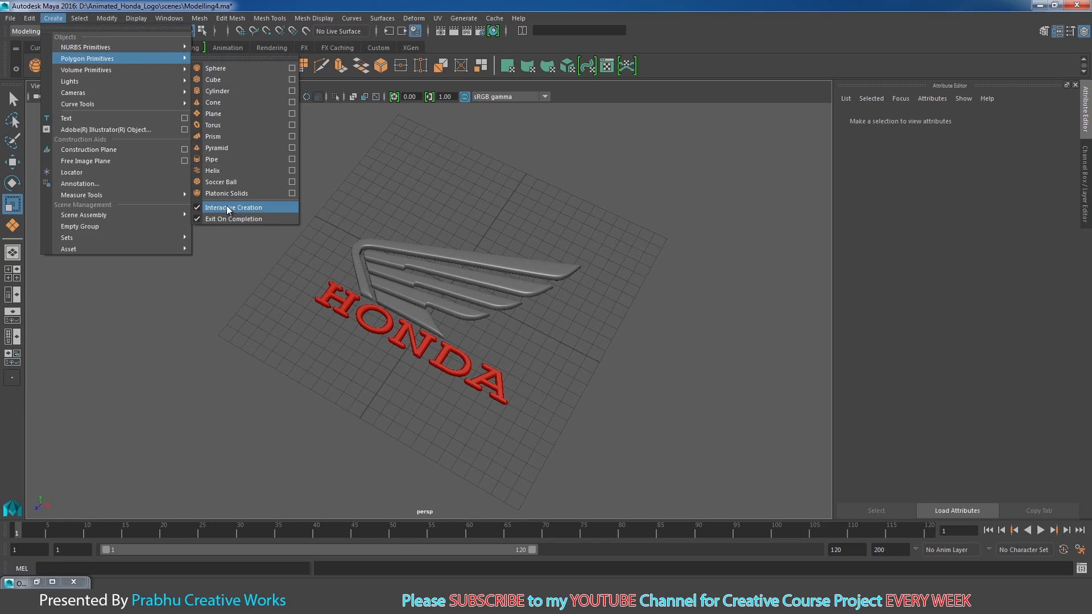
click(234, 207)
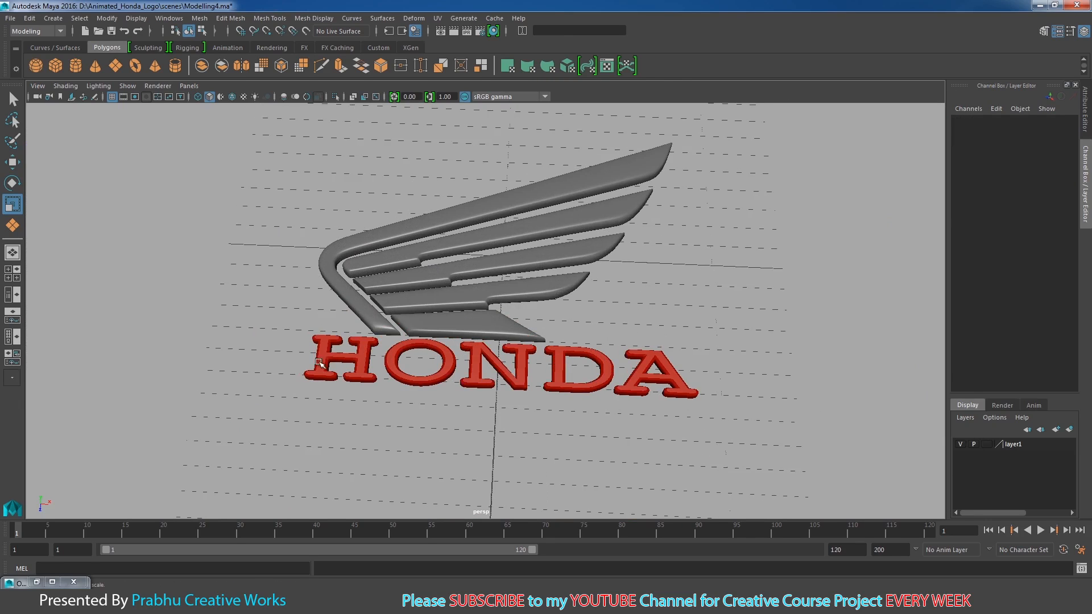
mouse_move(698, 276)
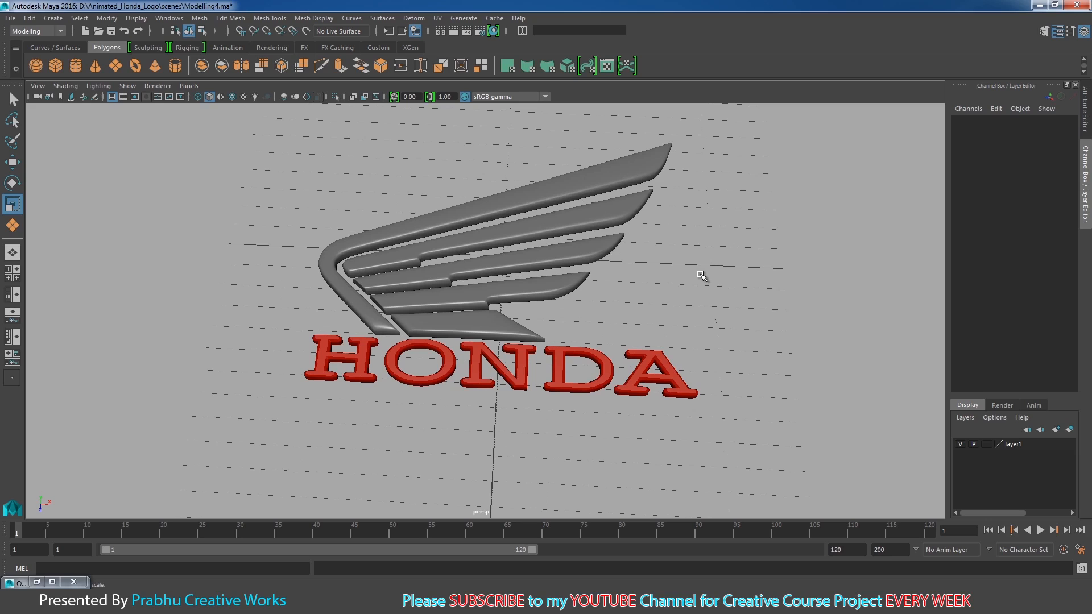